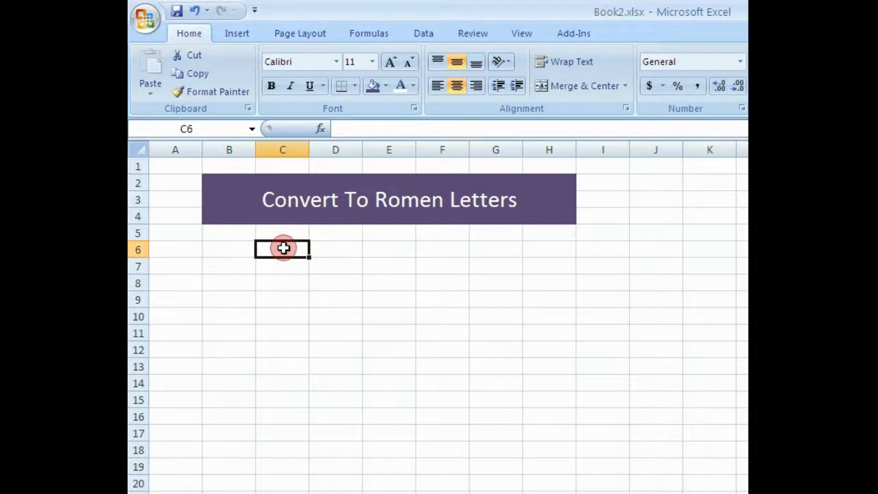
# Enter 1–10 by fill handle, then 100, 200, 222, 234 and 1000 in C6:C20
pyautogui.write('2')
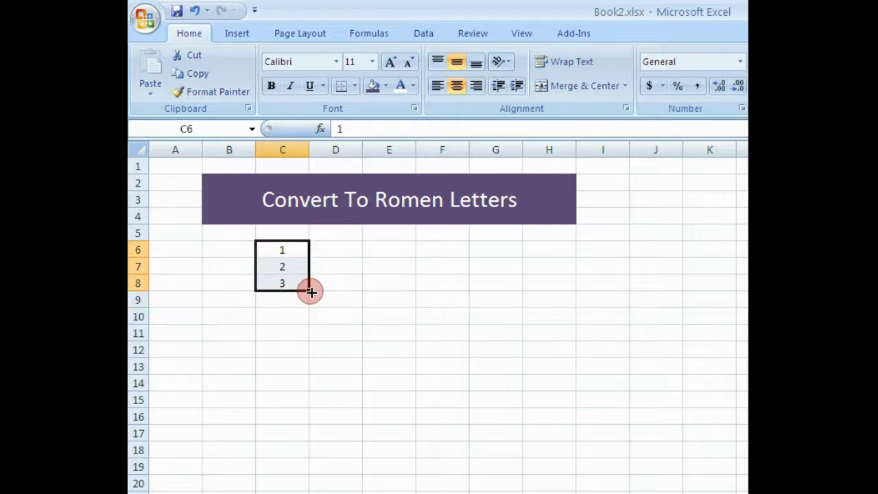
pyautogui.moveTo(310, 291); pyautogui.dragTo(294, 413)
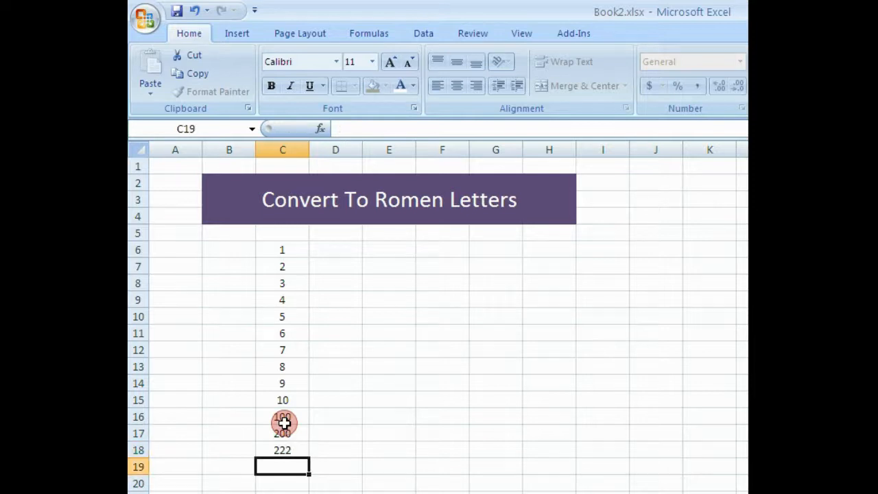
pyautogui.write('234')
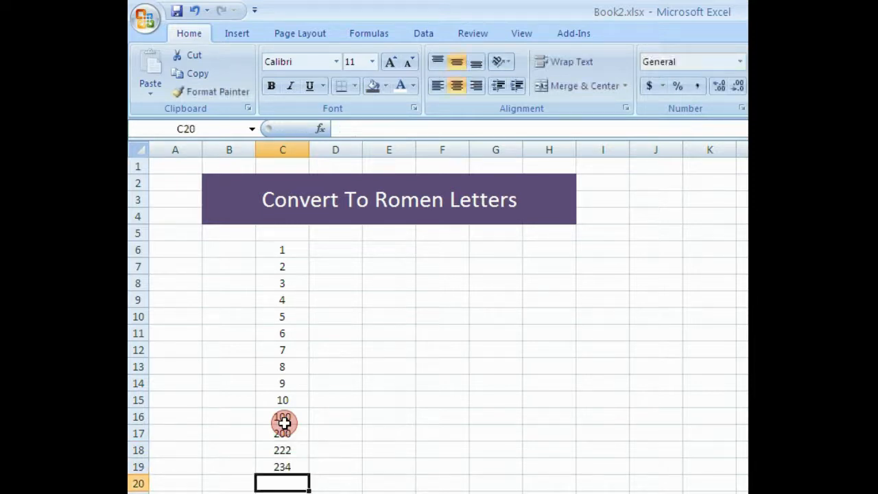
pyautogui.write('1000')
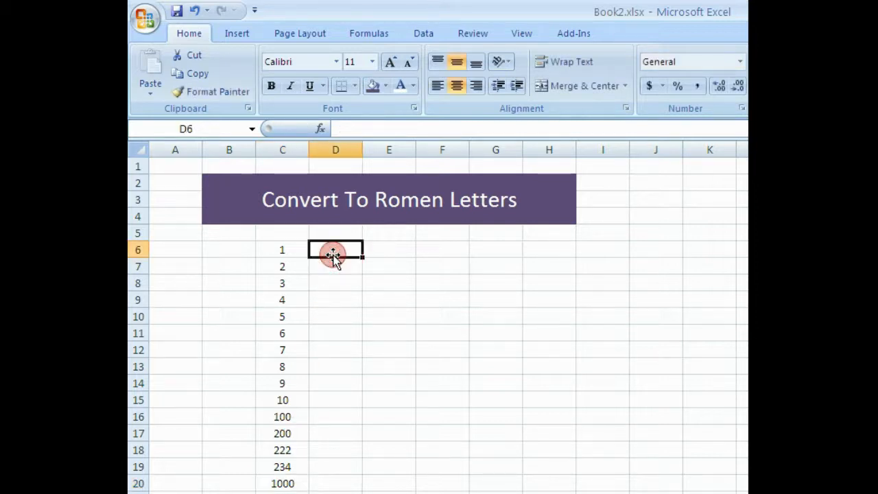
# Begin the =ROMAN(C6) formula in D6 beside the first number
pyautogui.write('=r')
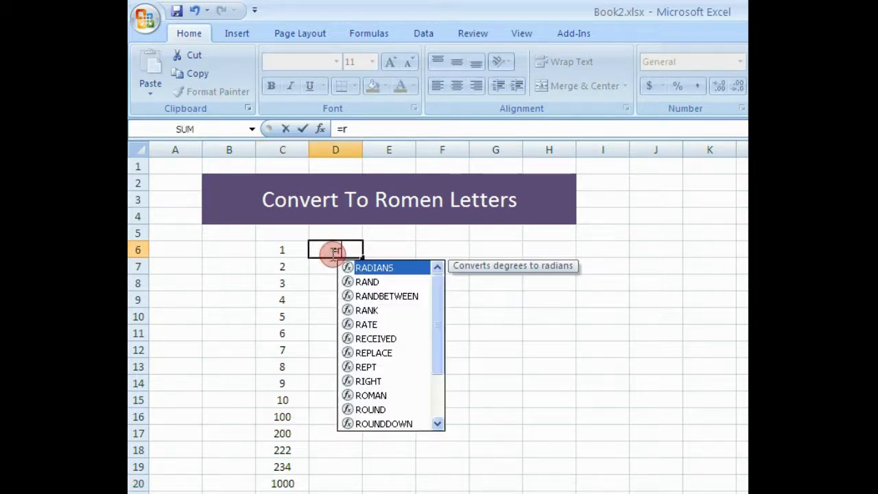
pyautogui.write('o')
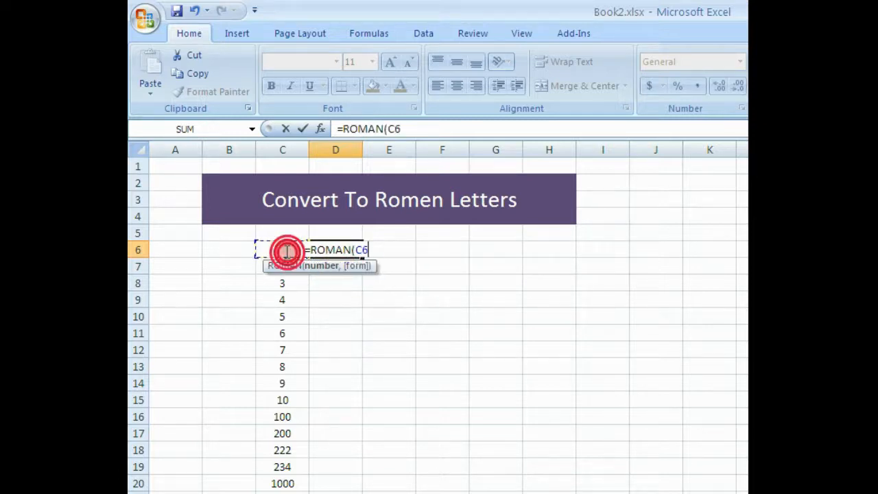
pyautogui.moveTo(519, 240)
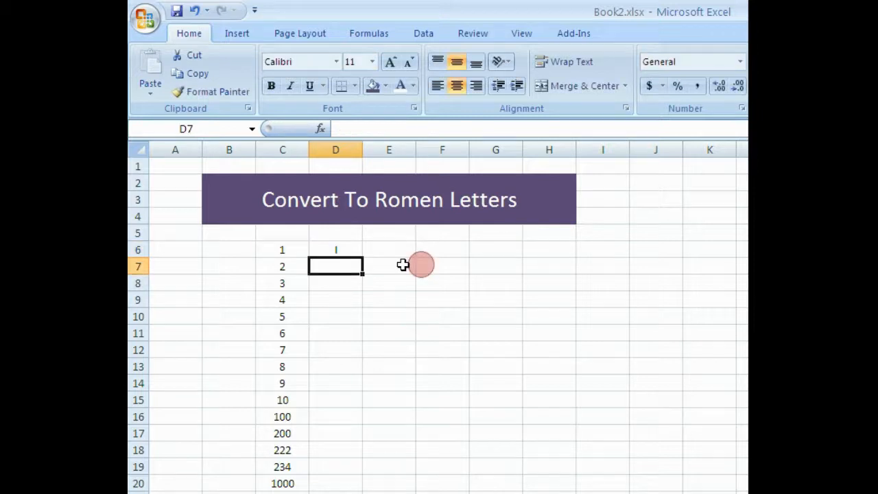
# Copy the ROMAN formula down to D20, giving I–X, C, CC, CCXXII, CCXXXIV and M
pyautogui.moveTo(335, 250); pyautogui.dragTo(357, 370)
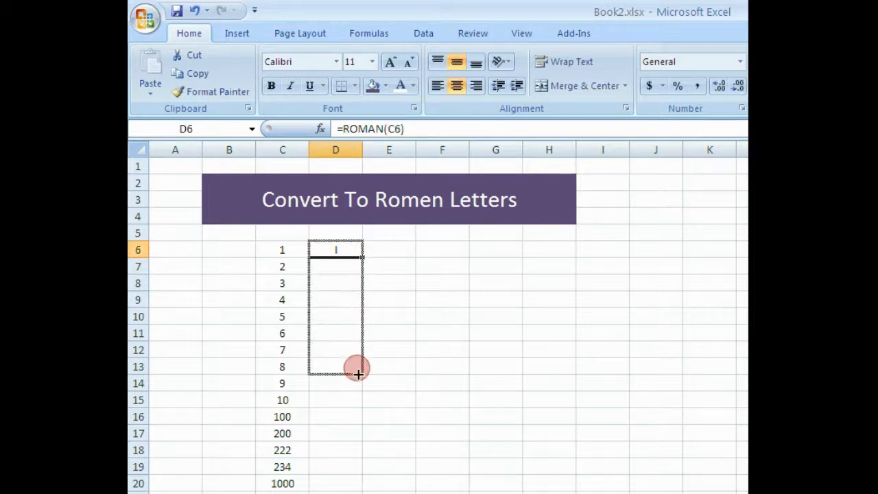
pyautogui.moveTo(356, 373); pyautogui.dragTo(335, 483)
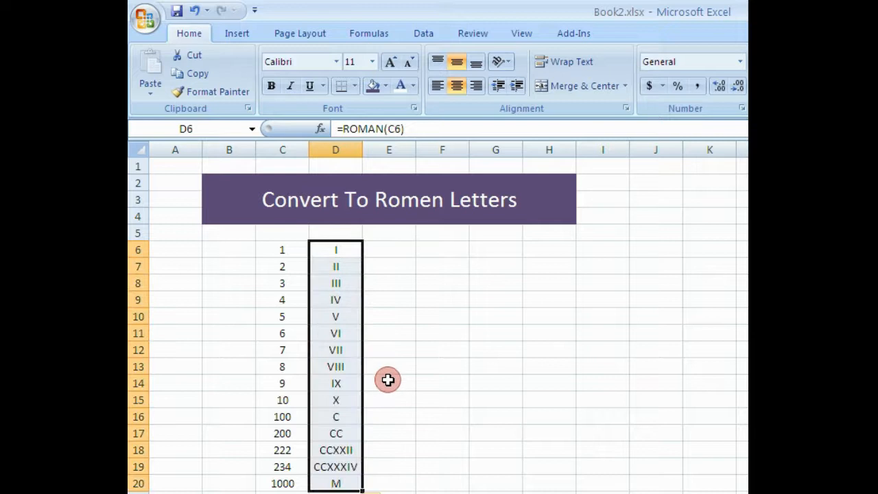
pyautogui.click(389, 365)
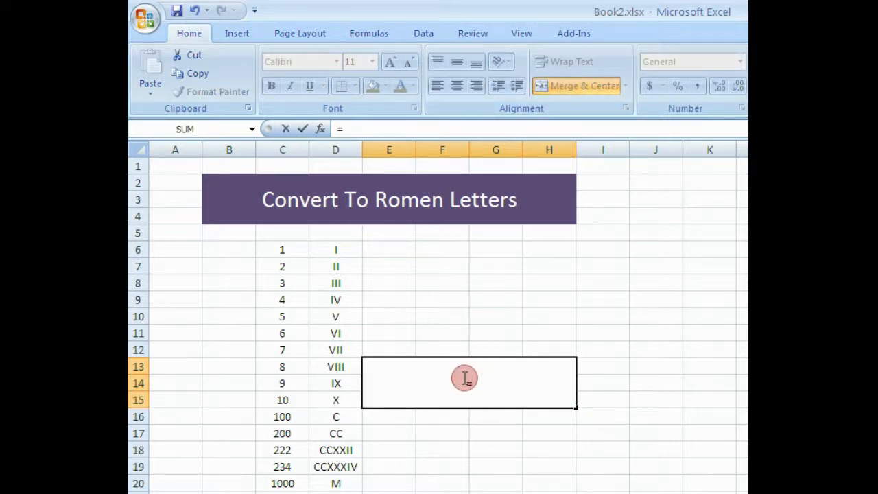
# Enter =ROMAN(C15) in merged block E13:H15 via AutoComplete, displaying X
pyautogui.write('=R')
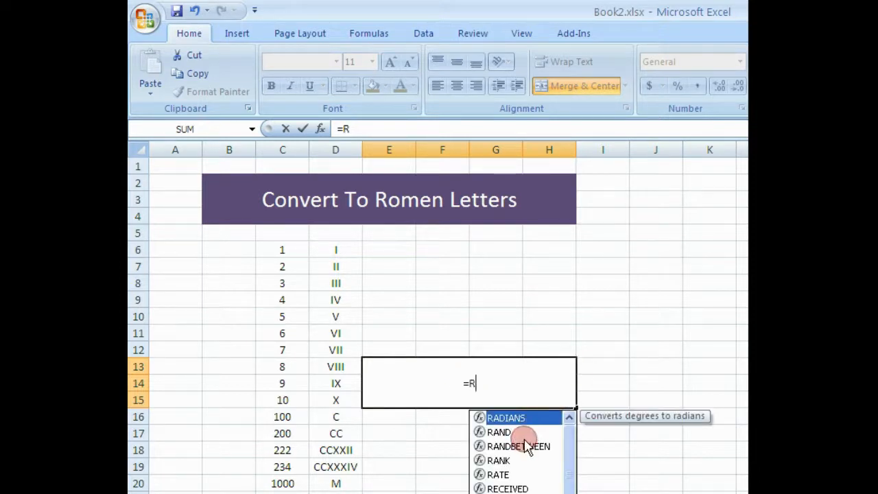
pyautogui.write('o')
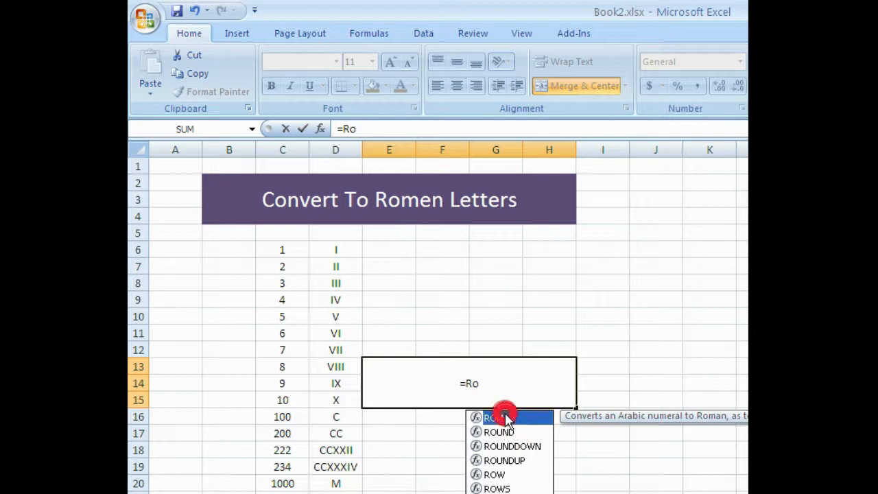
pyautogui.click(283, 401)
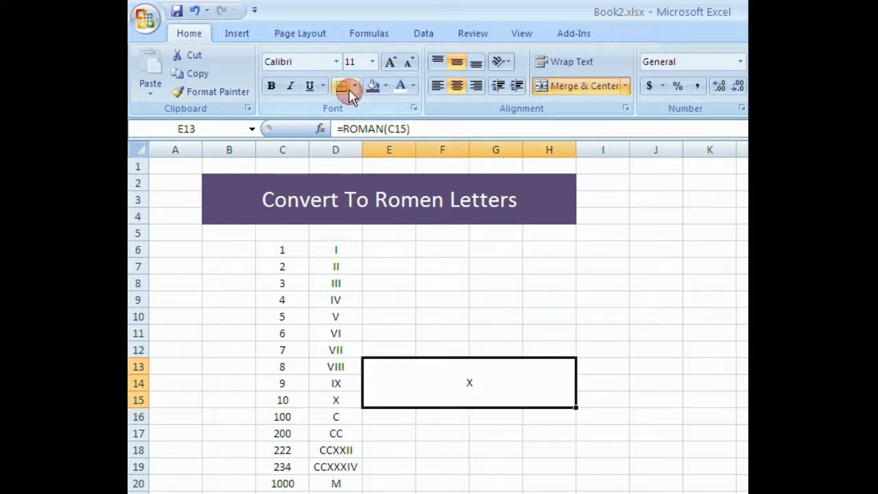
# Set the merged Roman-numeral block's font size to 28
pyautogui.click(373, 61)
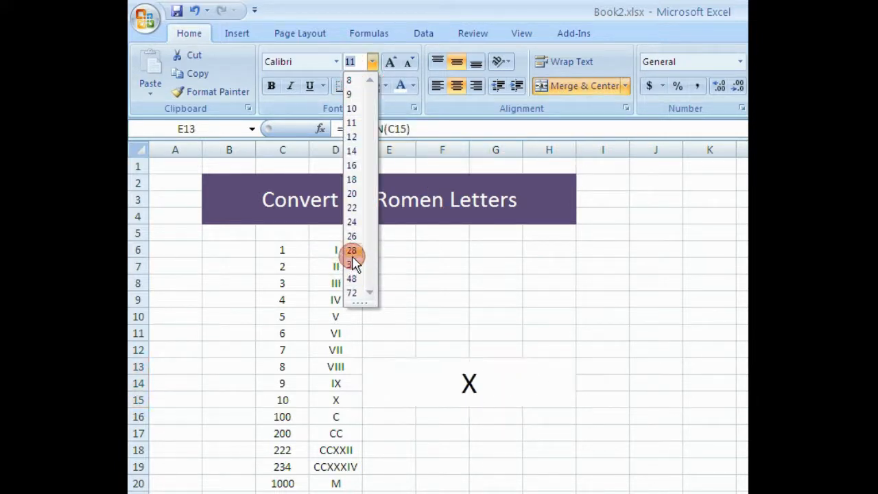
pyautogui.click(351, 250)
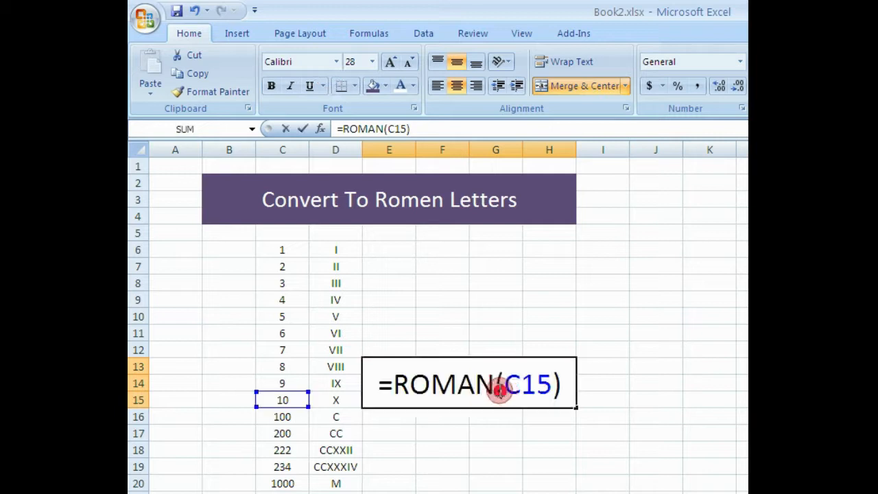